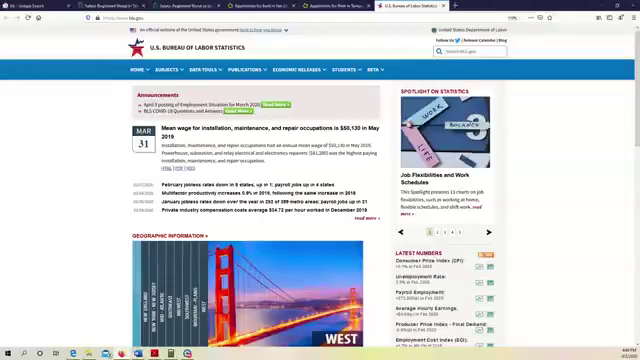
Review the San Diego, CA registered nurse salaries averaging about $83,063
{"action": "scroll", "scroll_direction": "down", "scroll_amount": 3}
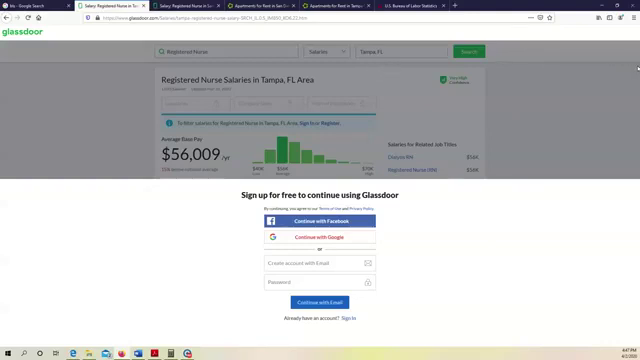
{"action": "mouse_move", "coordinate": [556, 128]}
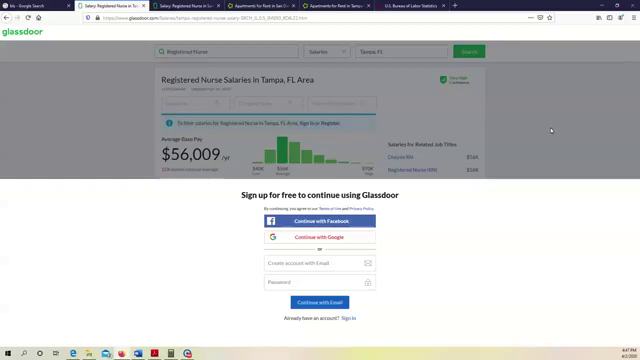
{"action": "mouse_move", "coordinate": [442, 198]}
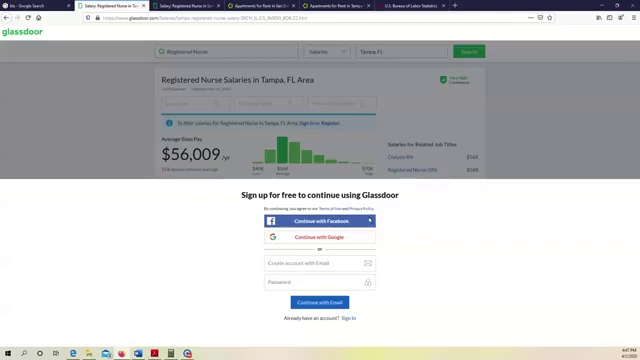
{"action": "mouse_move", "coordinate": [416, 216]}
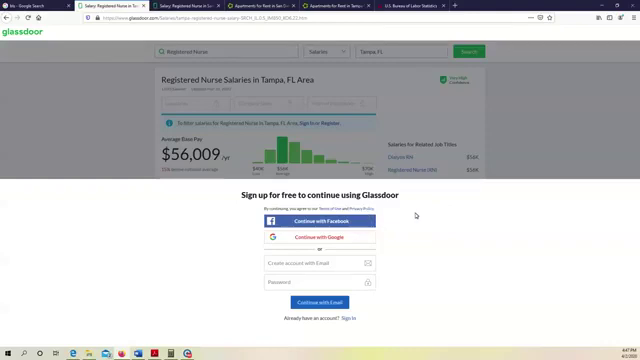
{"action": "mouse_move", "coordinate": [436, 230]}
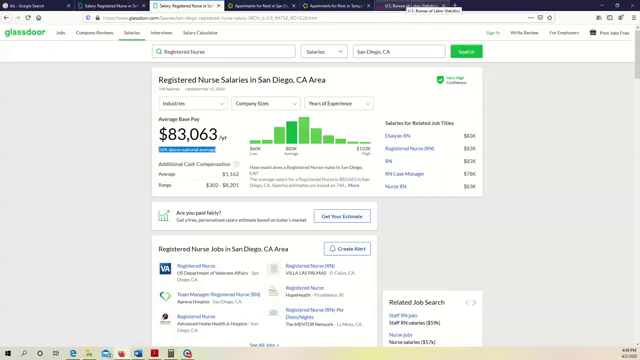
Navigate to the BLS Consumer Price Index overview page
{"action": "left_click", "coordinate": [400, 8]}
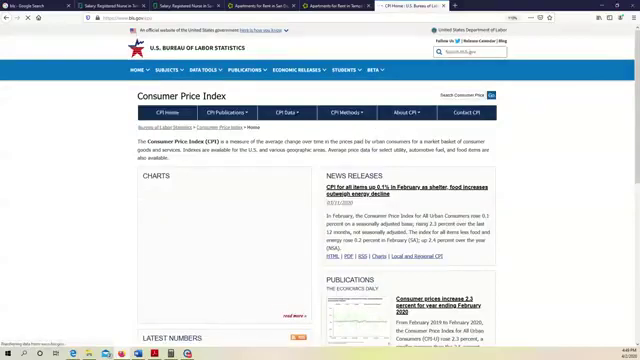
{"action": "scroll", "scroll_direction": "down", "scroll_amount": 3}
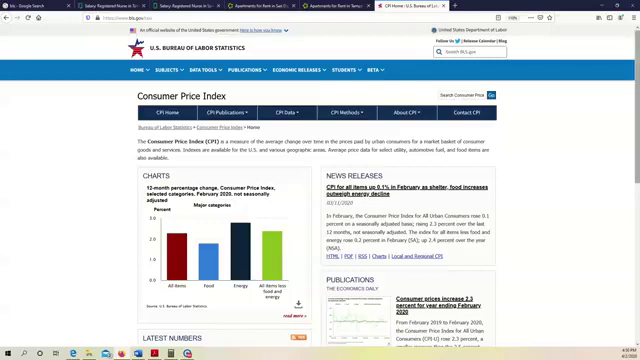
{"action": "scroll", "scroll_direction": "down", "scroll_amount": 3}
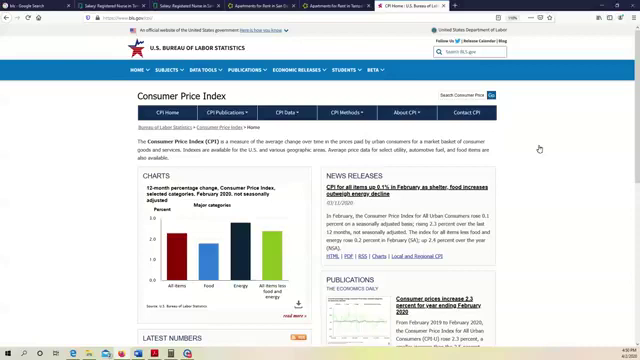
{"action": "mouse_move", "coordinate": [538, 148]}
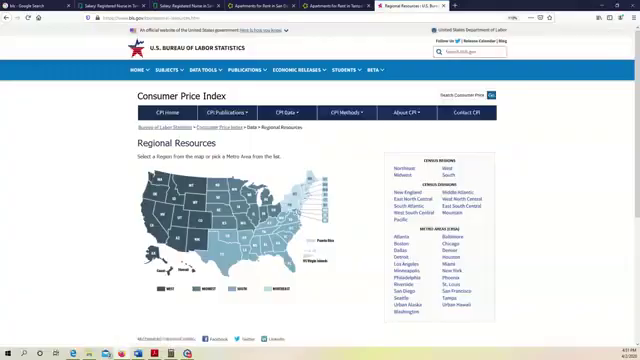
From the CPI regional resources map, bring up the CPI-U data table for a metro area
{"action": "scroll", "scroll_direction": "down", "scroll_amount": 3}
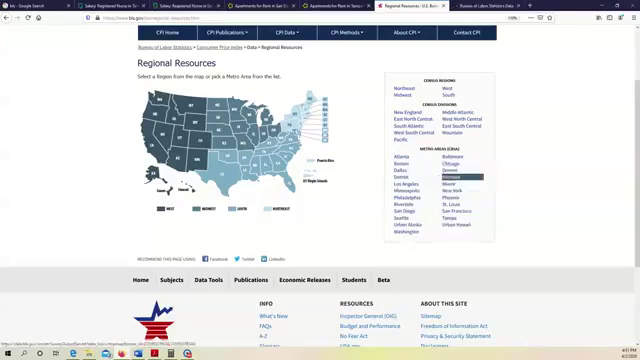
{"action": "left_click", "coordinate": [432, 170]}
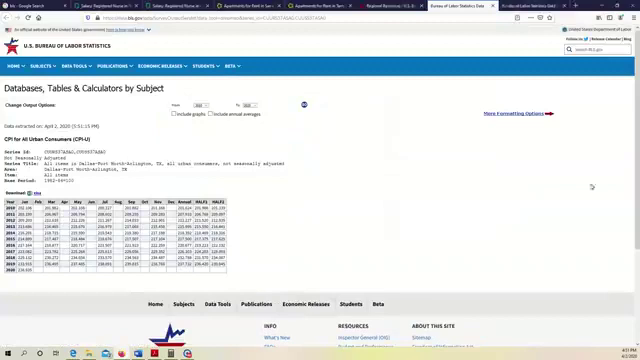